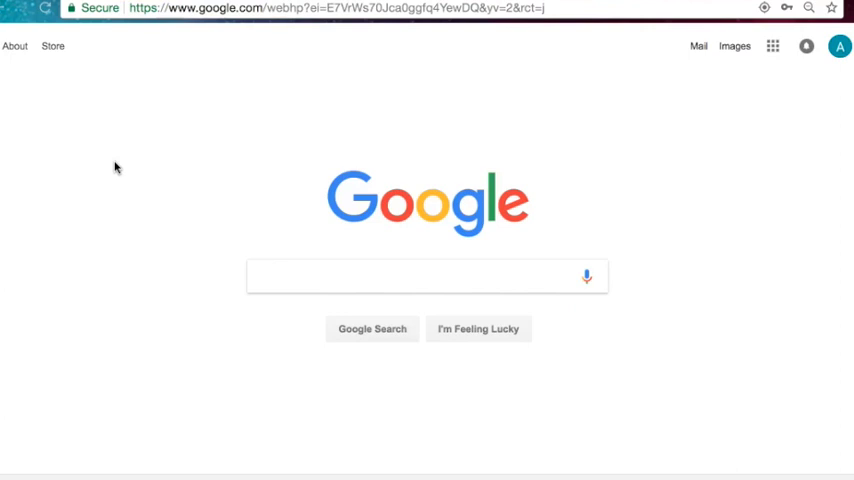
mouse_move(112, 168)
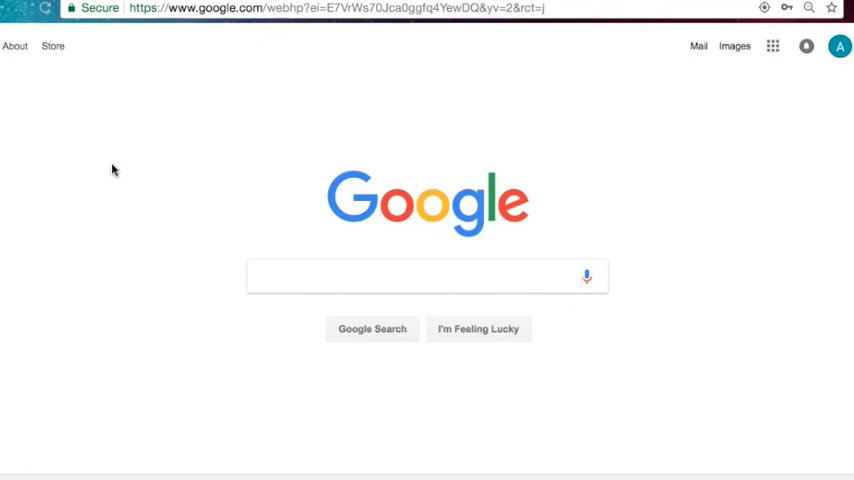
mouse_move(178, 158)
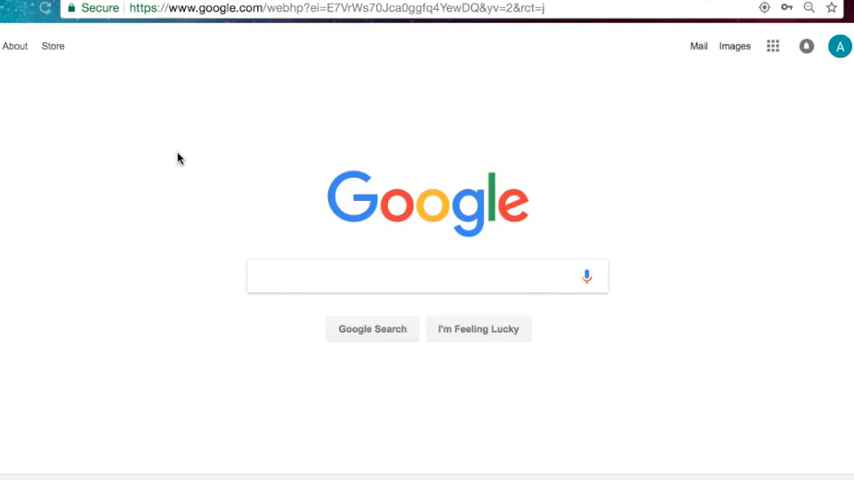
mouse_move(366, 98)
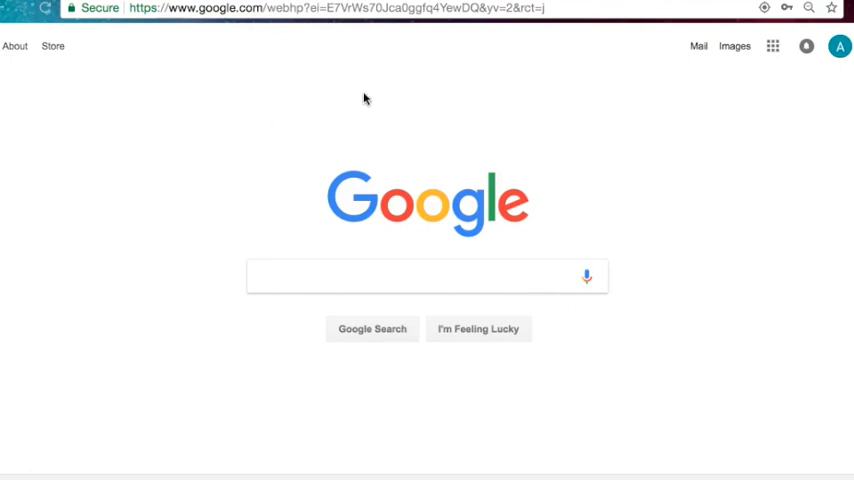
Search for 'google classroom' and go to classroom.google.com showing the class cards
text(google classroom)
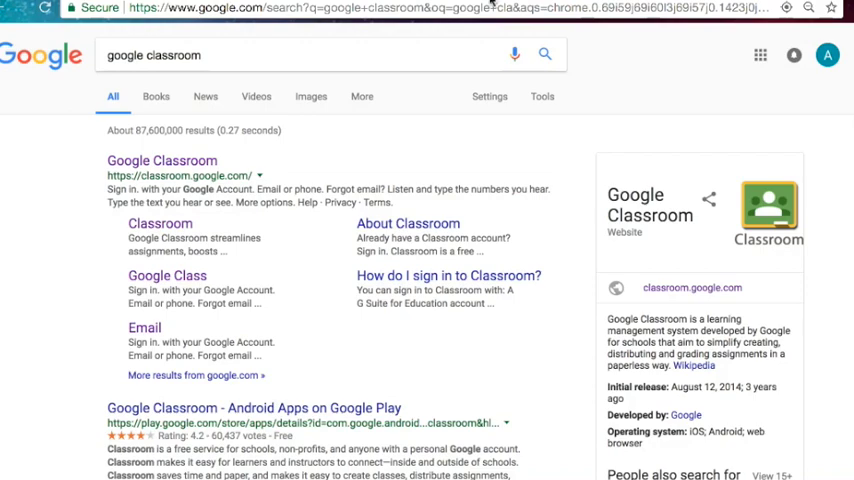
click(160, 160)
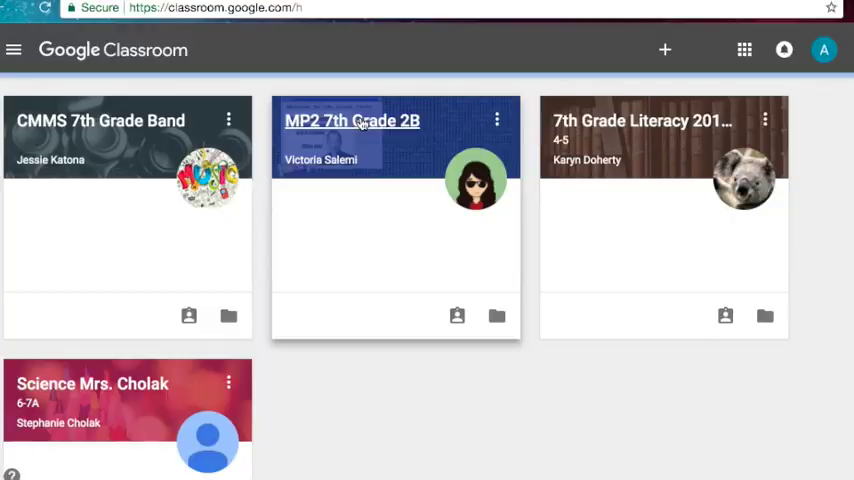
Enter the MP2 7th Grade 2B class and scroll to the 'Turn in final project here' post
click(352, 120)
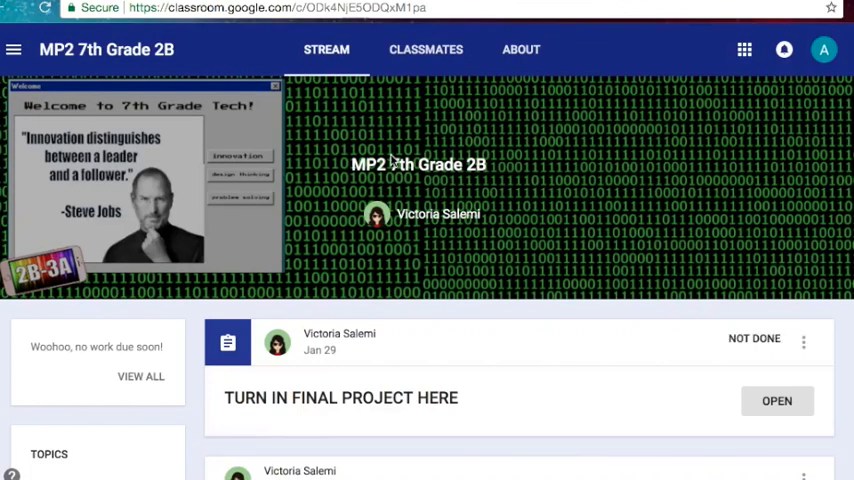
mouse_move(318, 410)
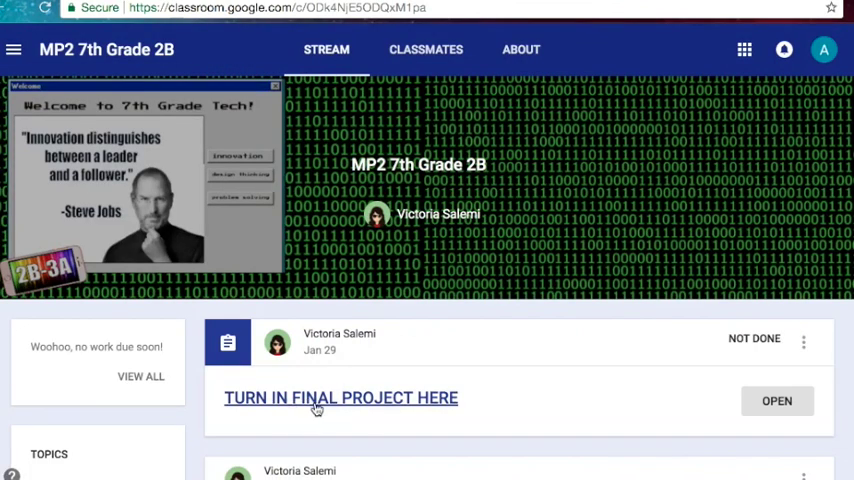
mouse_move(402, 408)
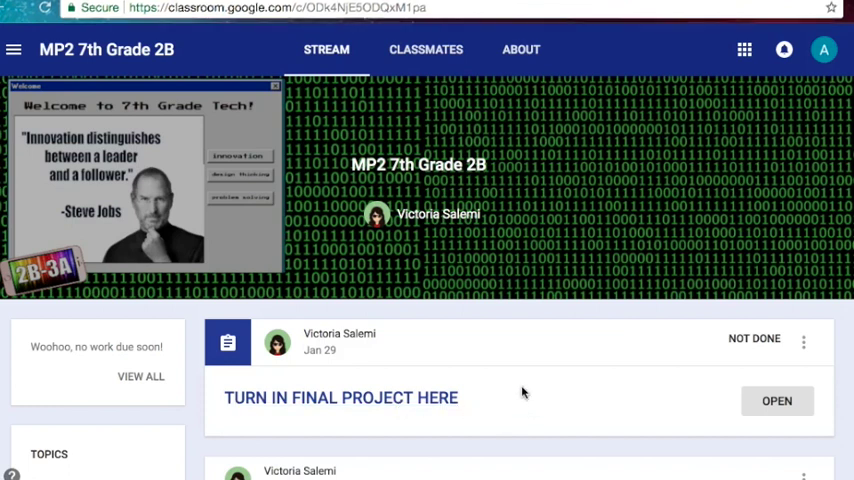
scroll(down, 3)
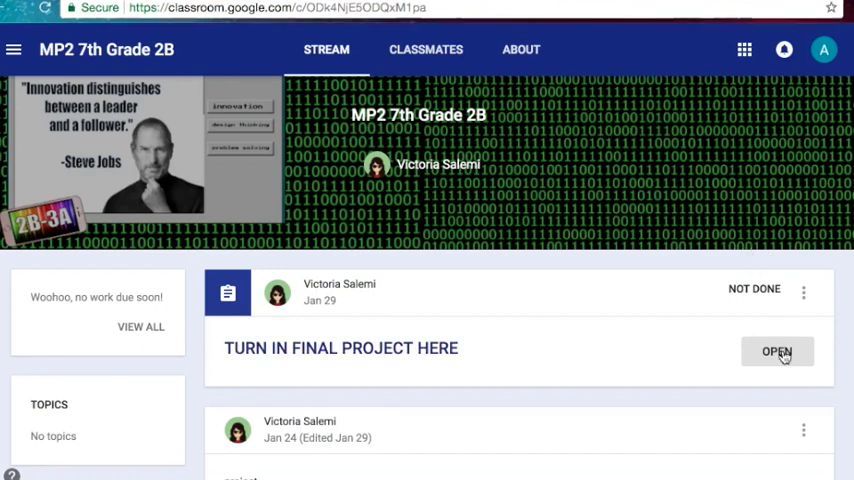
Go into the assignment details and bring up the Add options under Your work
click(776, 352)
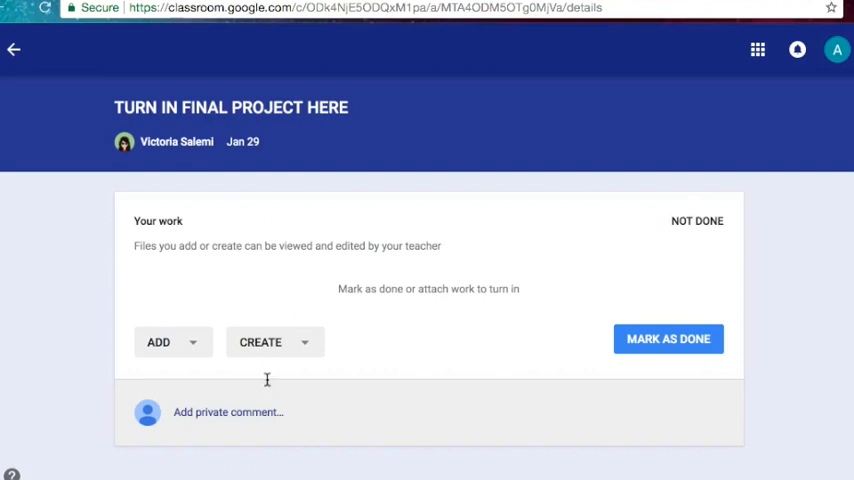
click(158, 340)
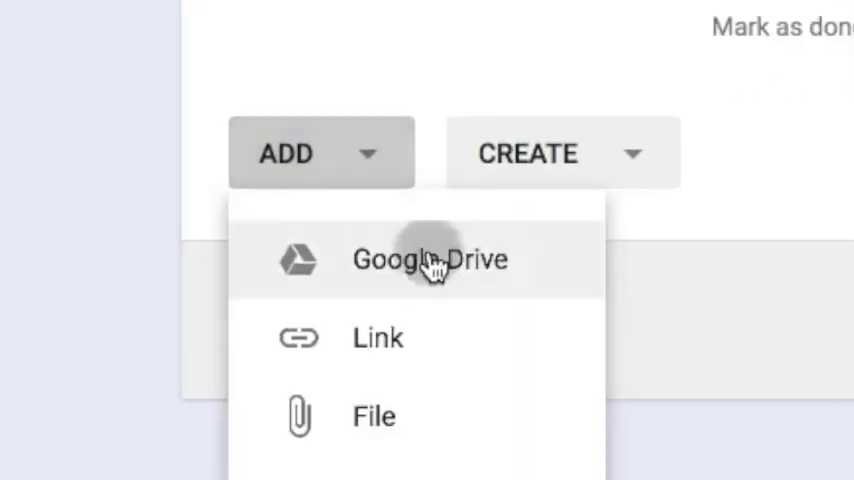
Attach the 'Untitled presentation' Google Slides file from Google Drive's Recent list
click(432, 260)
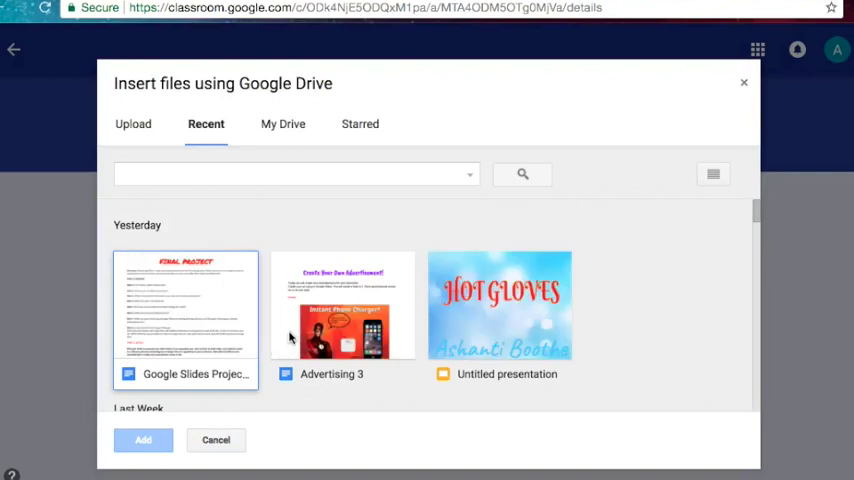
mouse_move(234, 312)
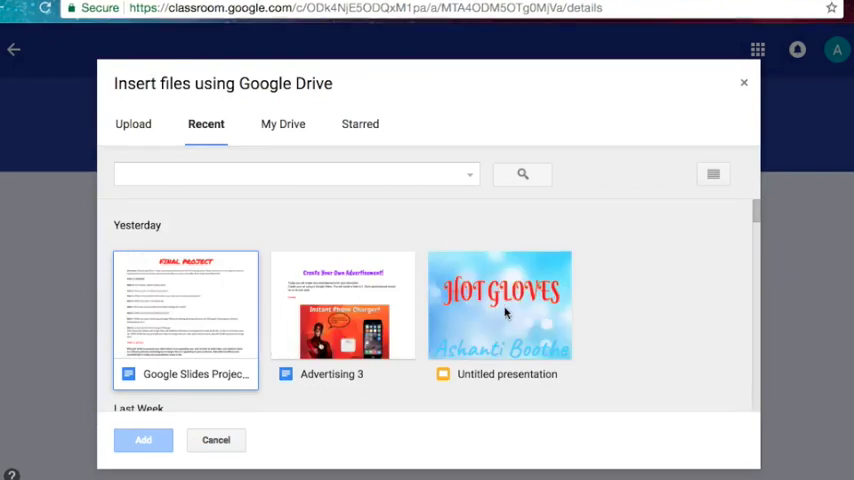
click(500, 304)
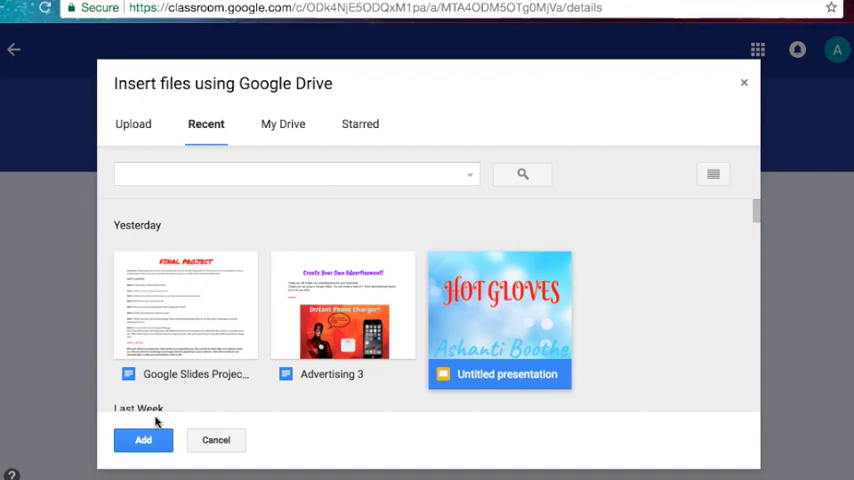
click(216, 440)
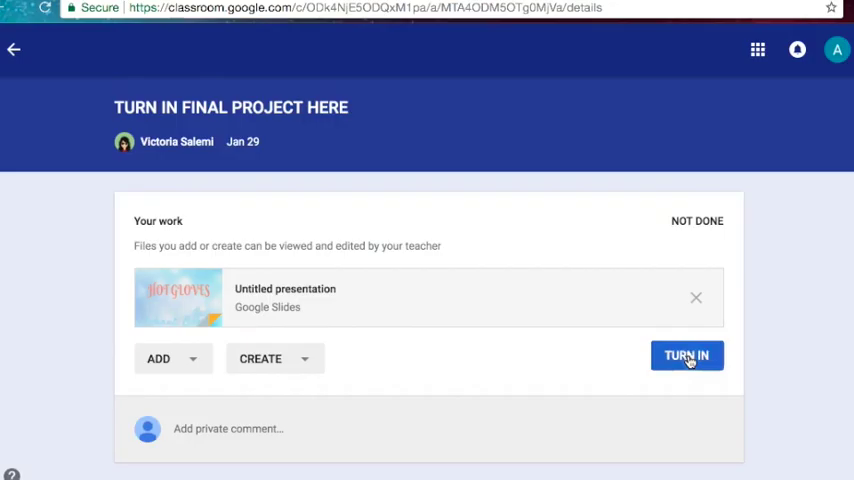
Turn in the assignment and confirm, so the work is marked Done
click(688, 356)
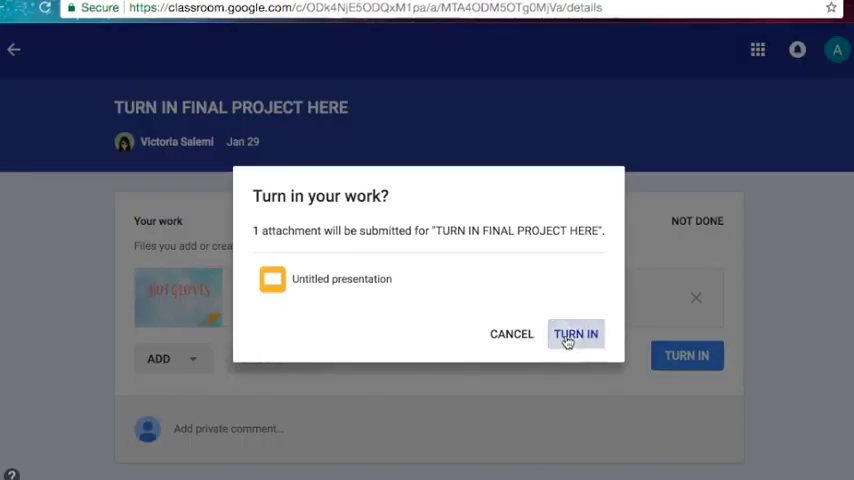
click(576, 332)
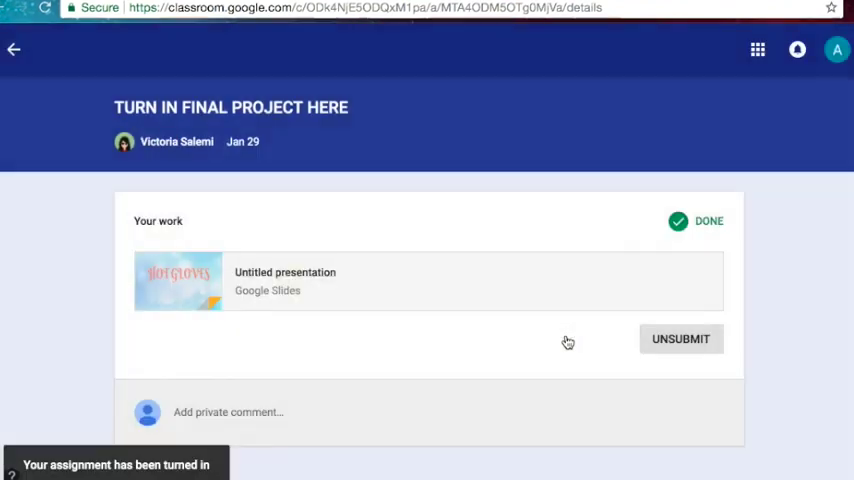
mouse_move(646, 236)
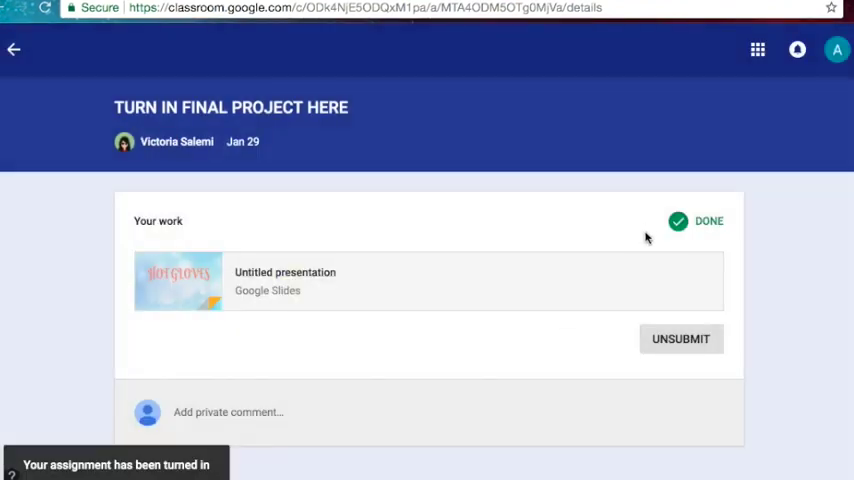